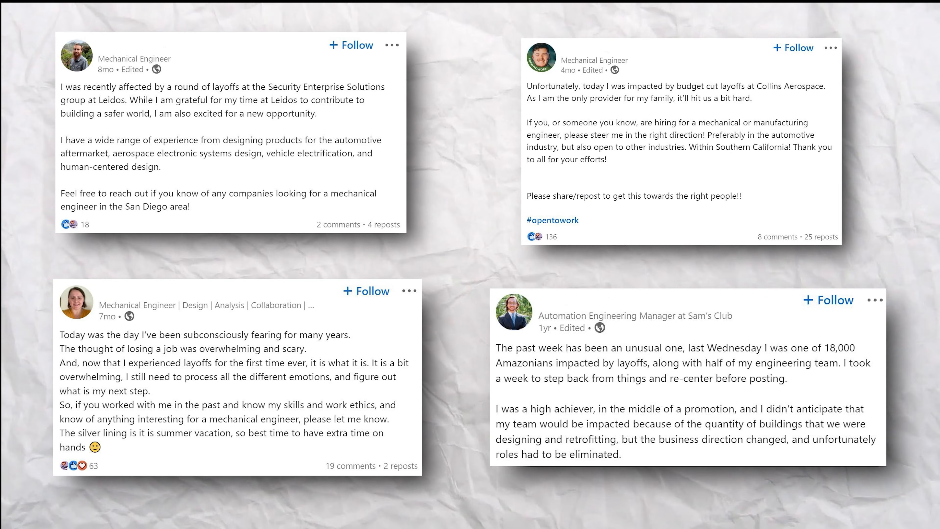
- Go to the Jobs page and activate the job search field to show suggested searches
click(174, 18)
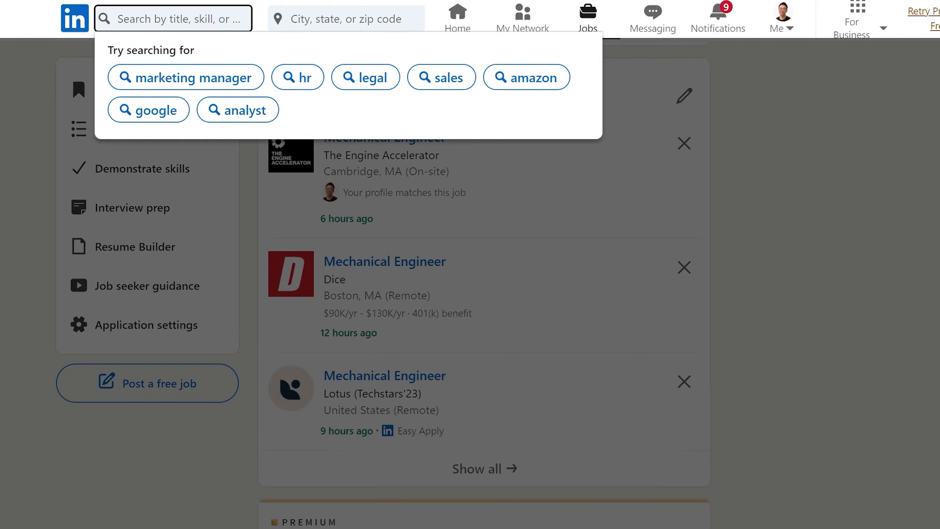
- Search 'mechanical design engineer' from the suggestions, surfacing the 3M Hybrid Austin, TX listing
text(mechanical des)
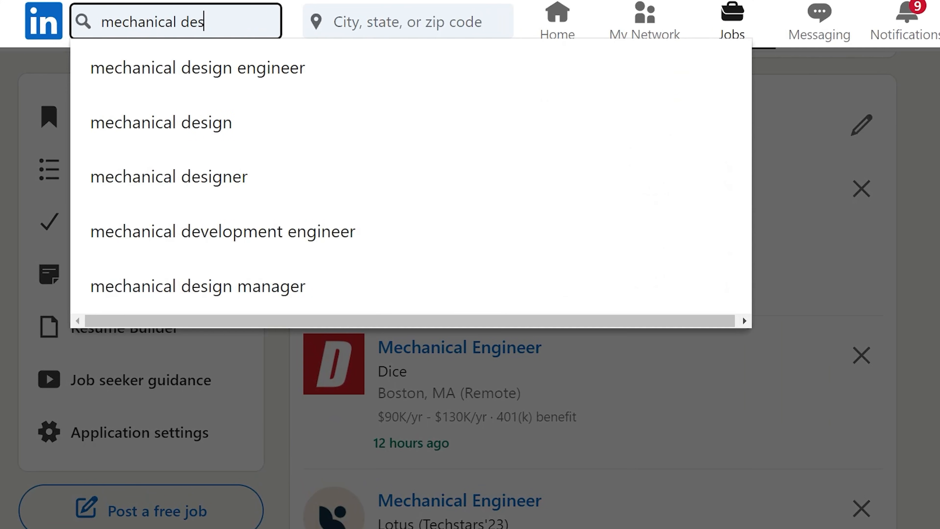
click(197, 68)
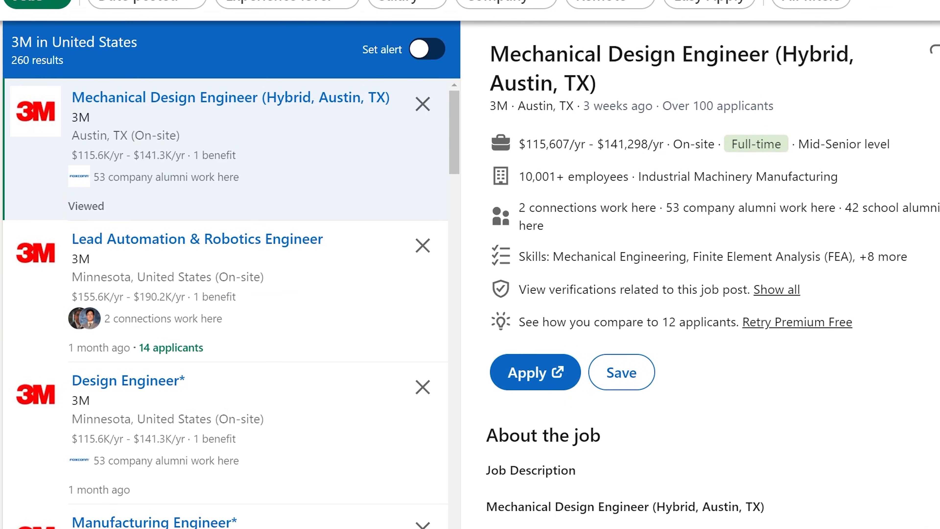
text(soli)
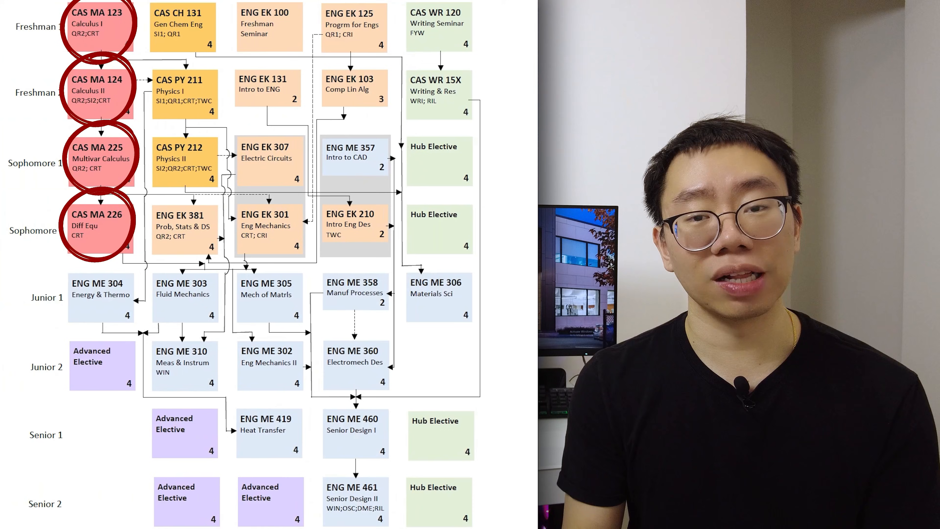
- Start the Brilliant puzzle asking to make the bridge rigid with as few beams as possible
click(184, 93)
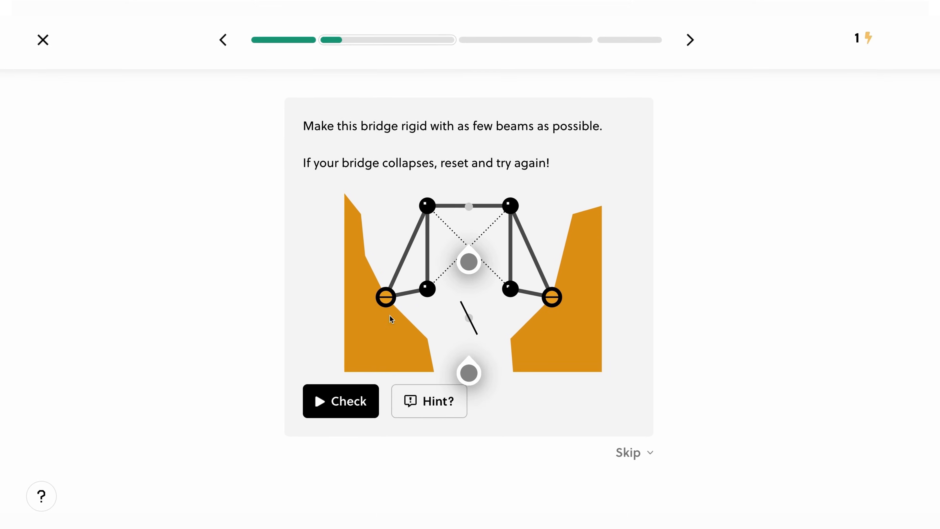
- Brace the bridge with two diagonal beams, set the tangent to the peak at t = 1, and submit
click(339, 400)
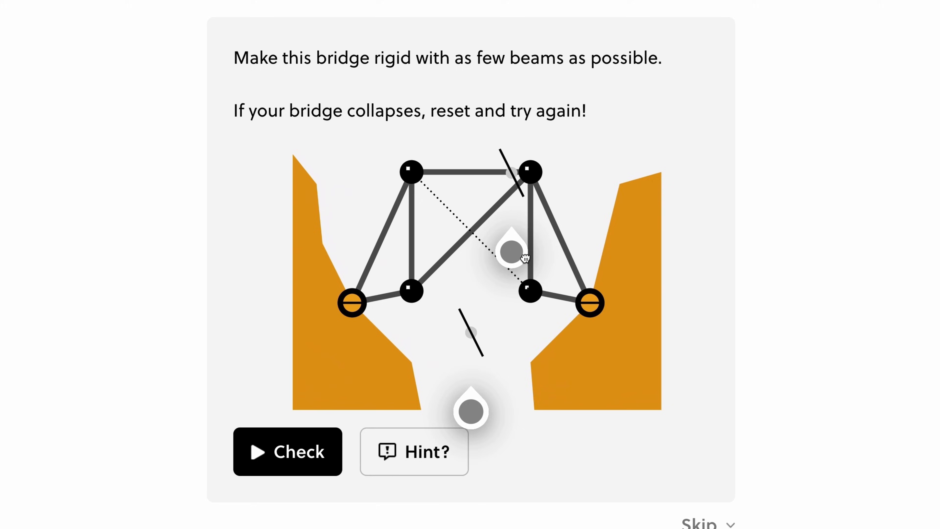
click(287, 451)
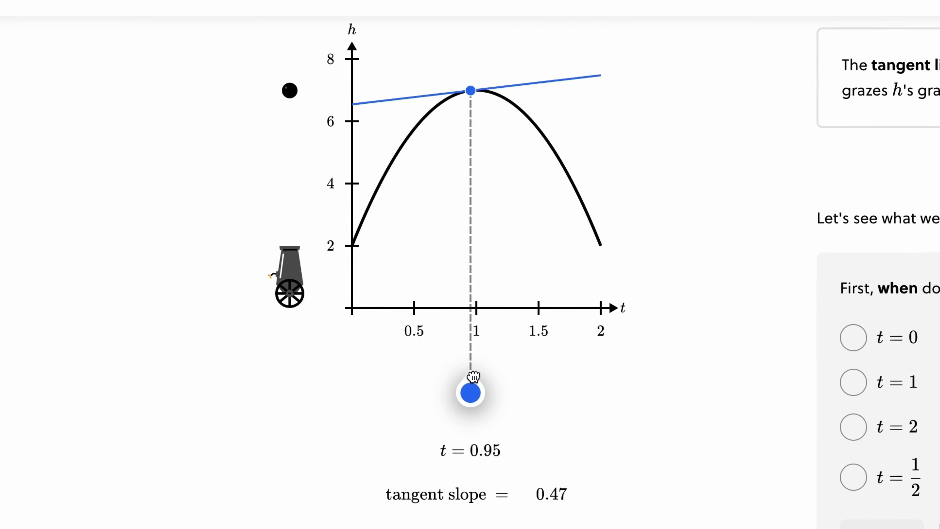
drag(470, 396, 473, 381)
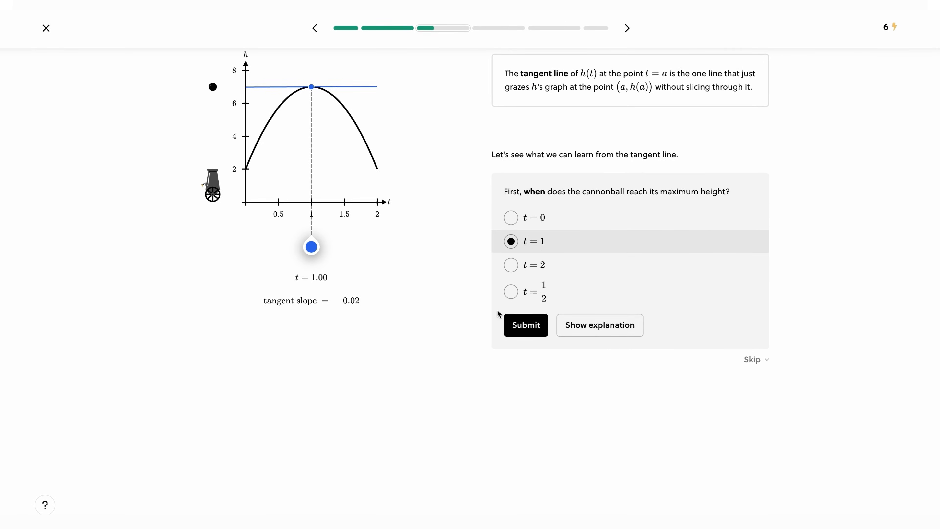
click(626, 29)
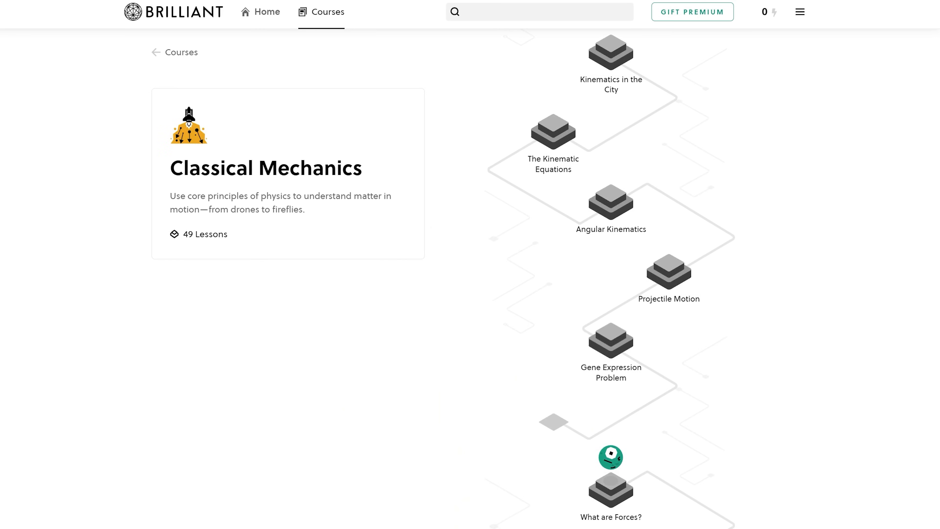
scroll(down, 3)
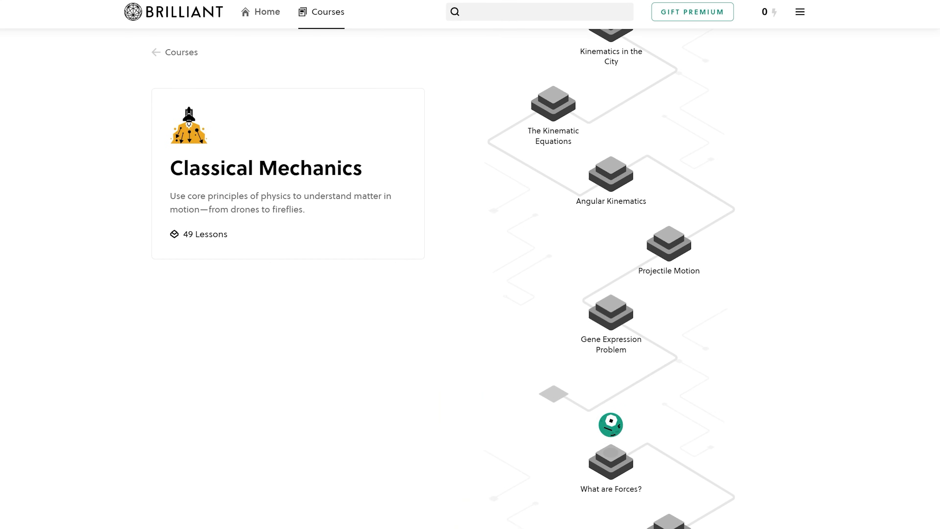
scroll(down, 3)
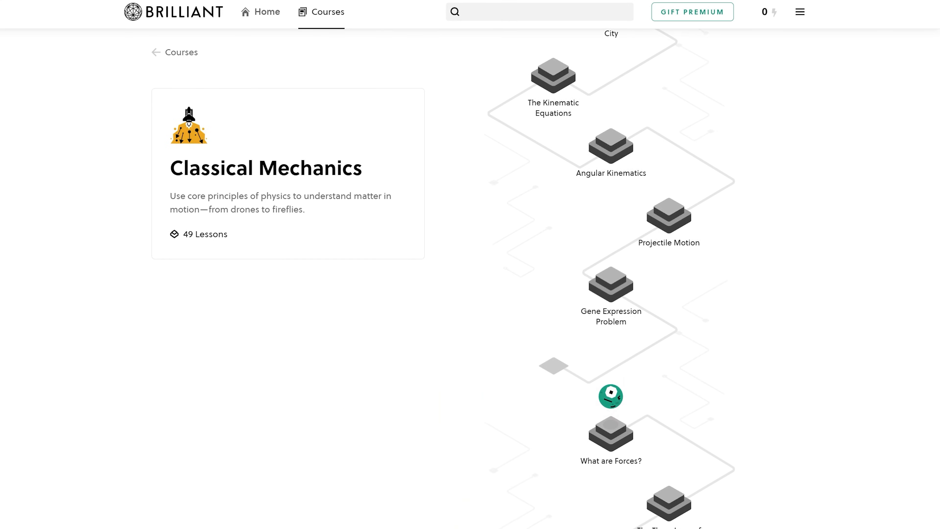
scroll(down, 3)
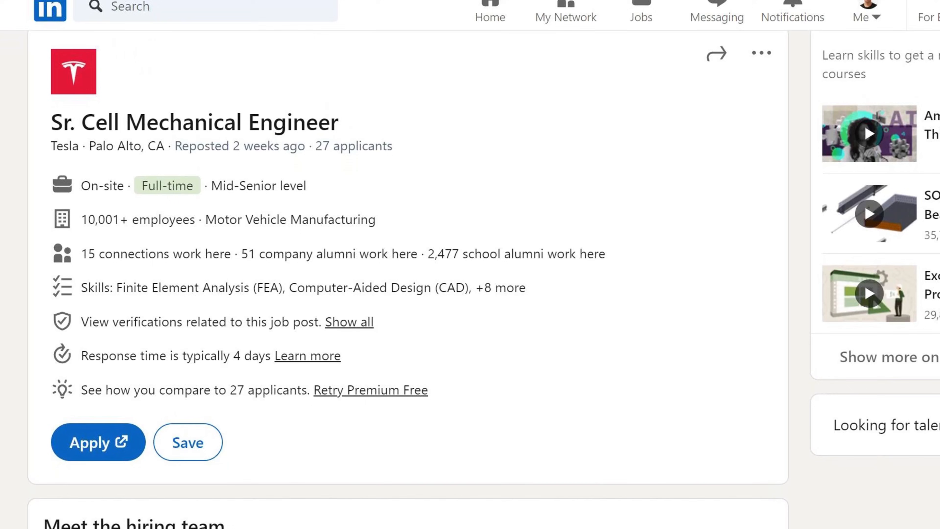
- Highlight 'battery mechanical failure modes and mechanisms' and 'rapid prototyping, CAD' under What You'll Bring
scroll(down, 3)
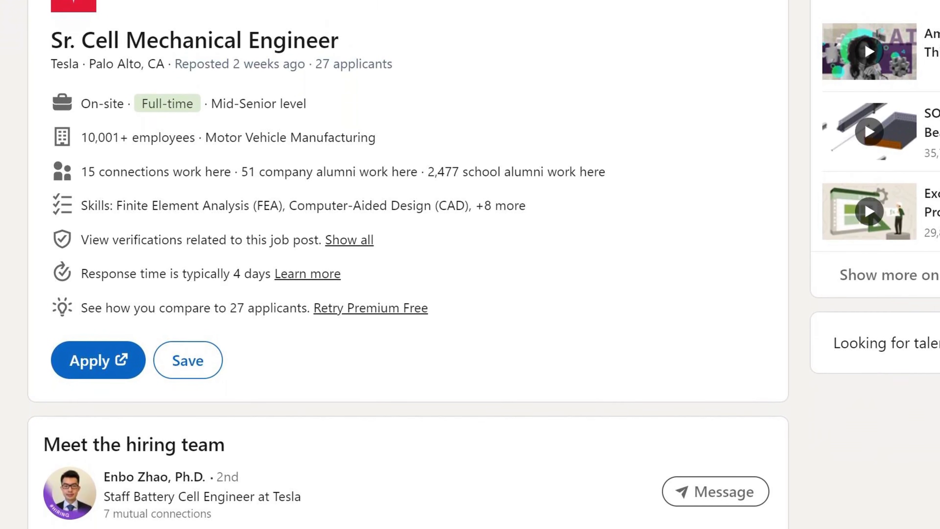
scroll(down, 3)
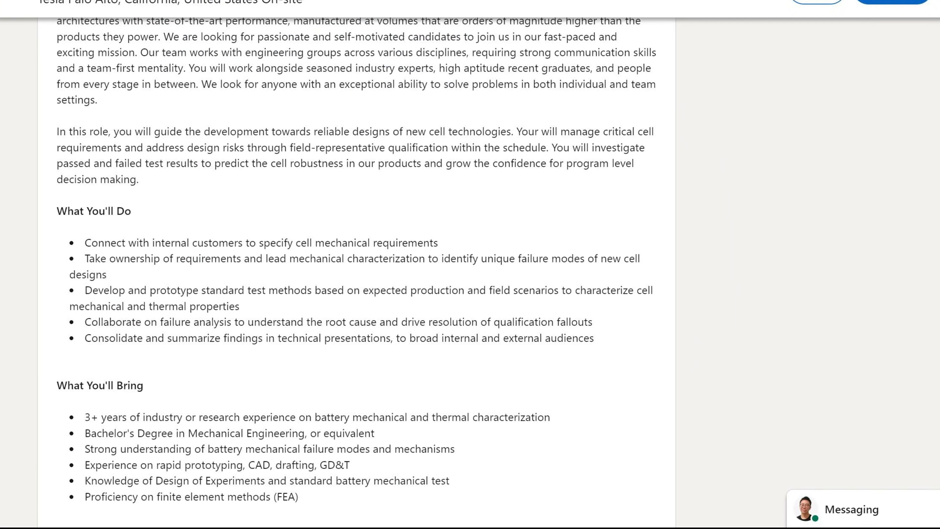
double_click(222, 448)
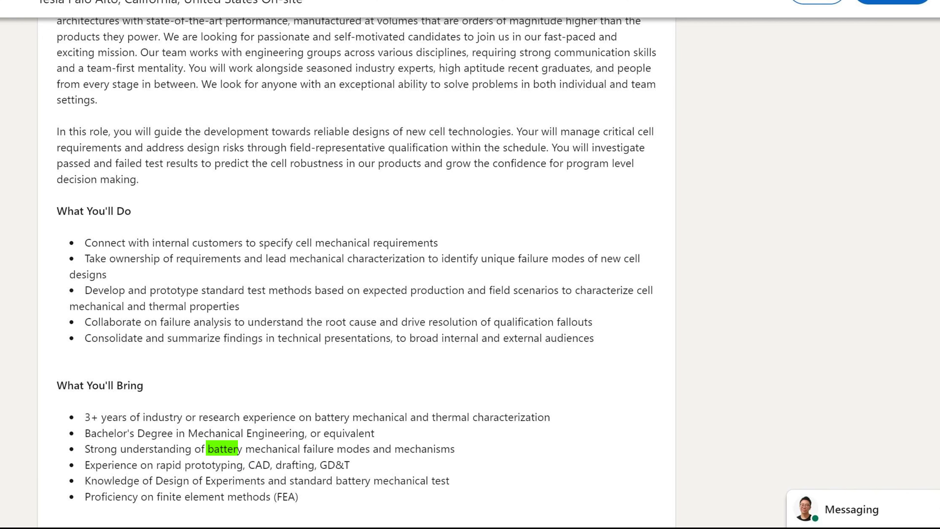
drag(206, 449, 455, 449)
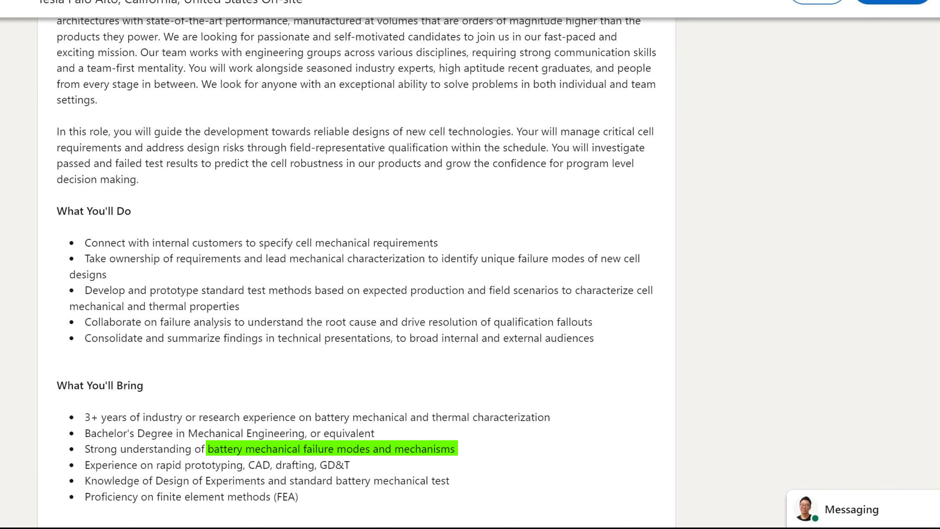
drag(153, 464, 272, 465)
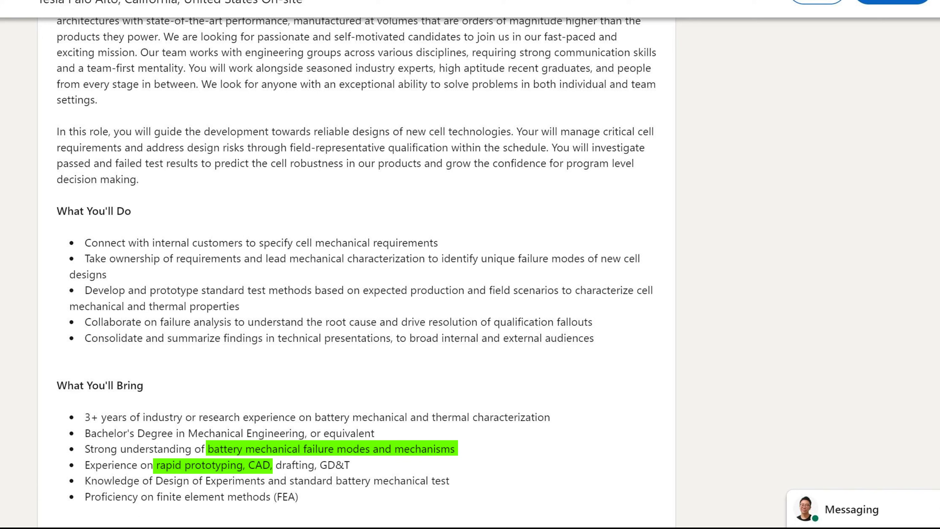